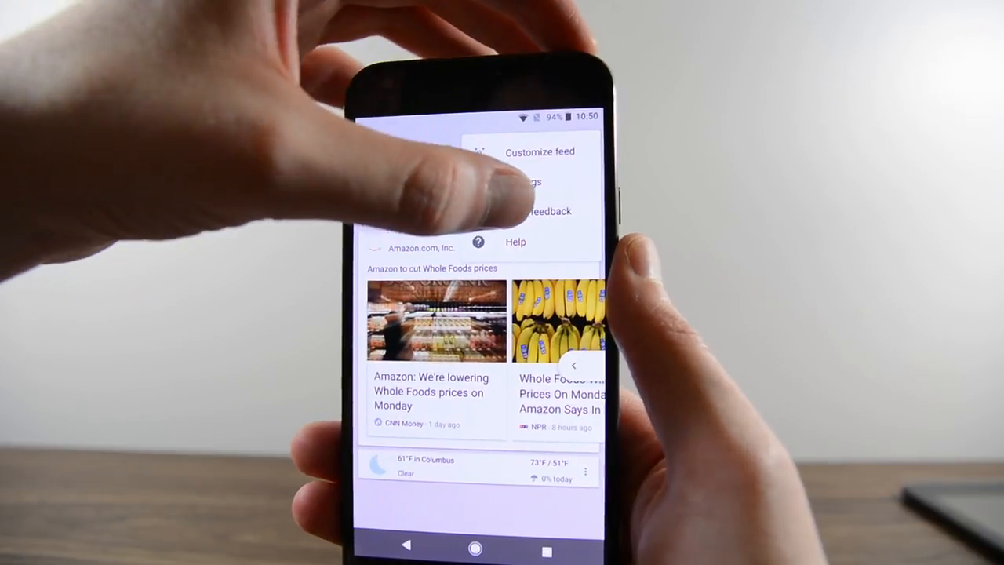
# Leave the Google app menu and scroll Alexa's Home cards for traffic, calendar and Uber
pyautogui.click(533, 181)
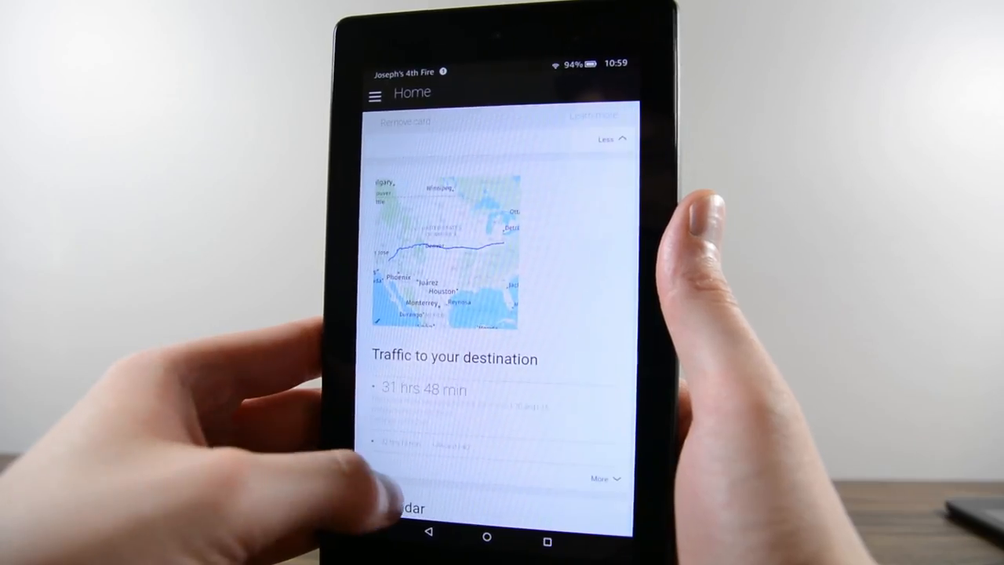
pyautogui.scroll(-3)
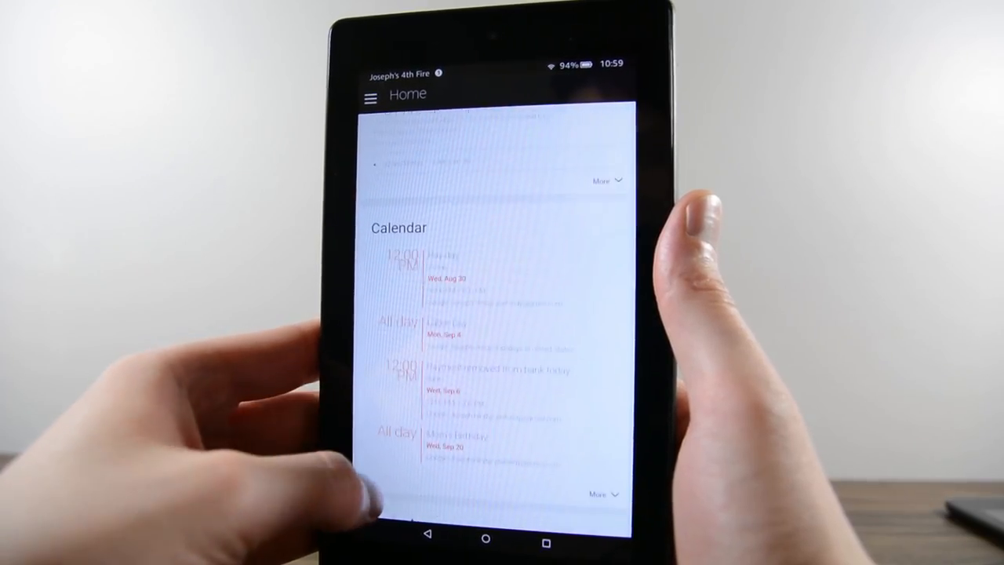
pyautogui.scroll(-3)
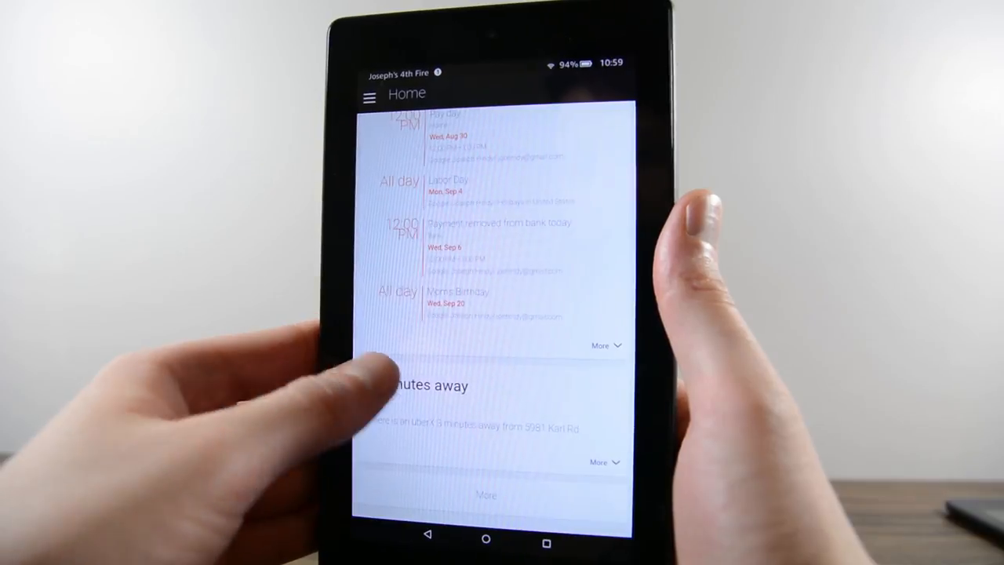
pyautogui.click(368, 97)
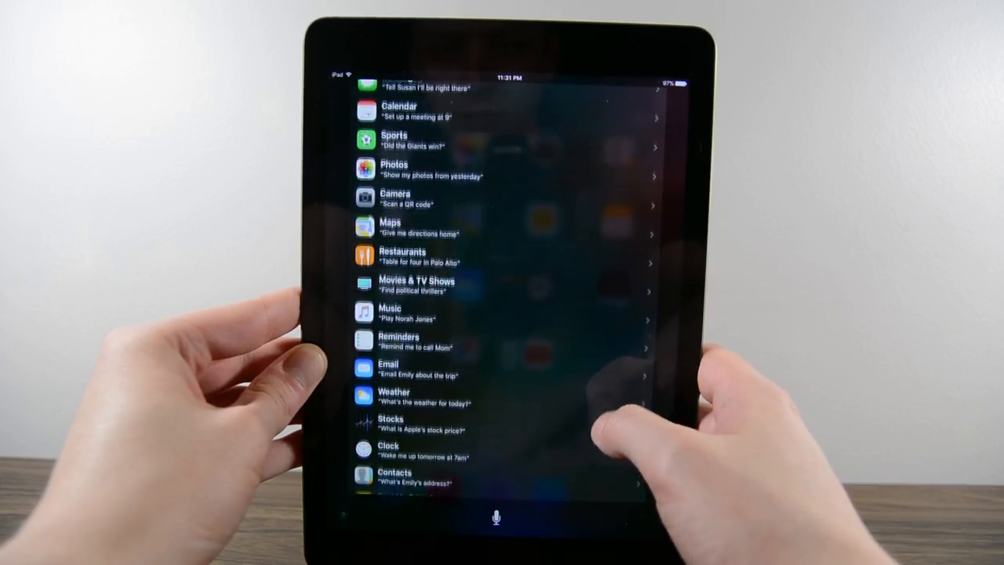
# Scroll Google Assistant's 'What can you do?' examples, expanding Calculate and Get conversions
pyautogui.click(390, 312)
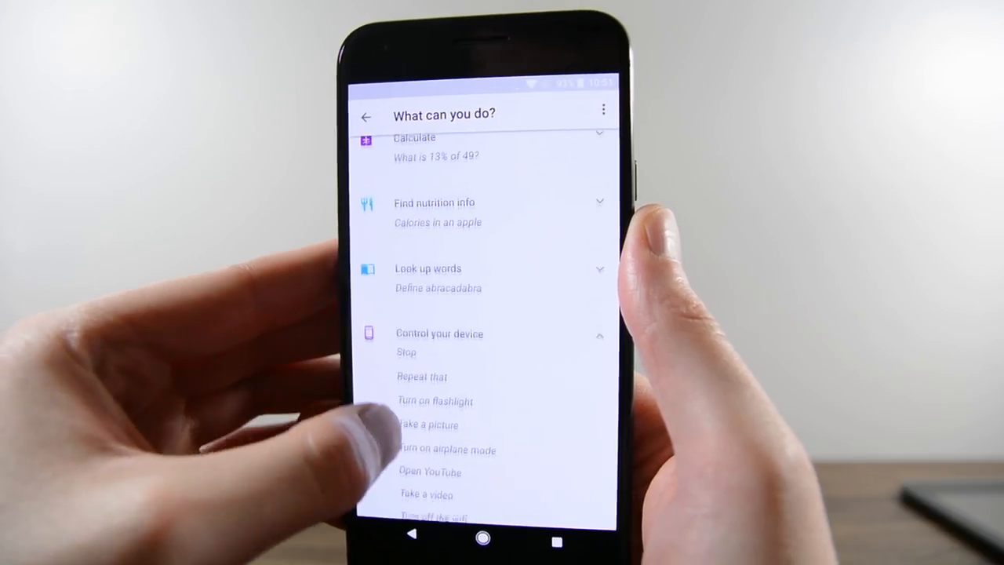
pyautogui.scroll(-3)
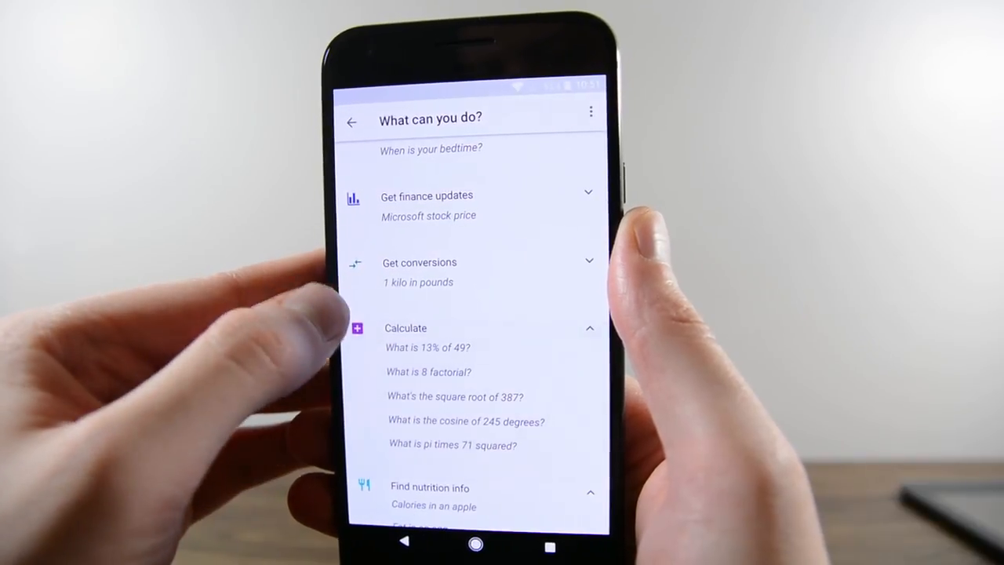
pyautogui.scroll(-3)
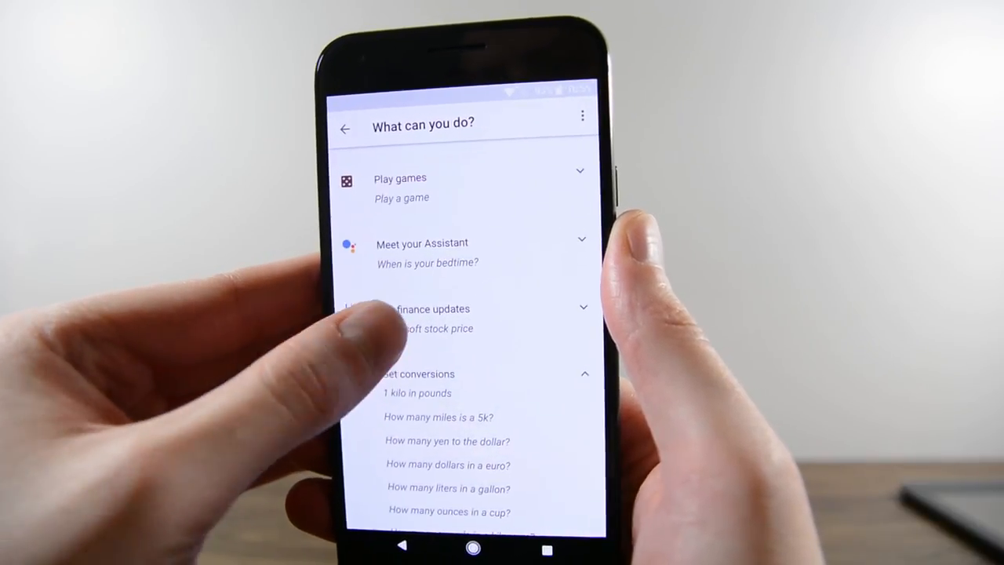
pyautogui.scroll(-3)
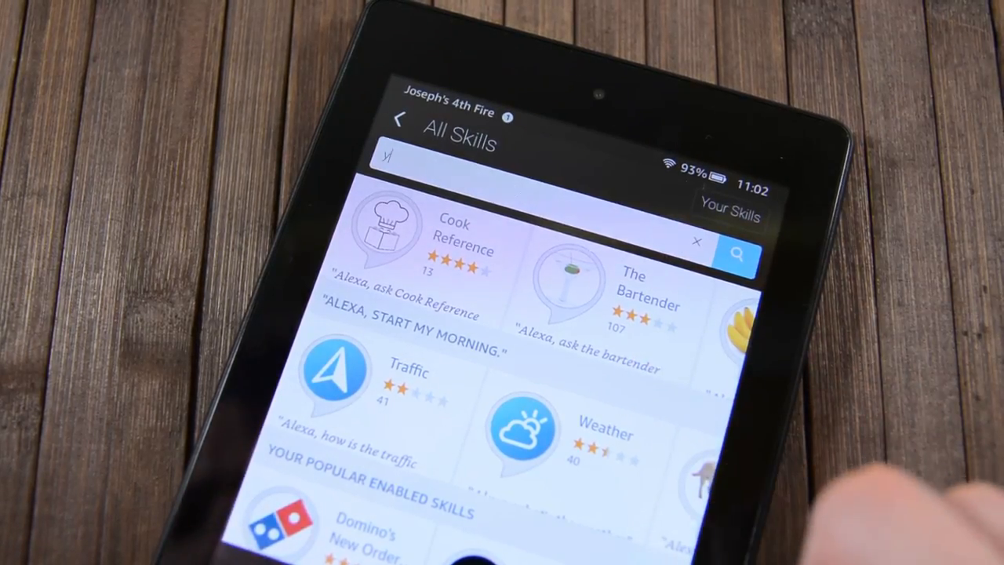
# Search All Skills for 'youtube'
pyautogui.write('youtube')
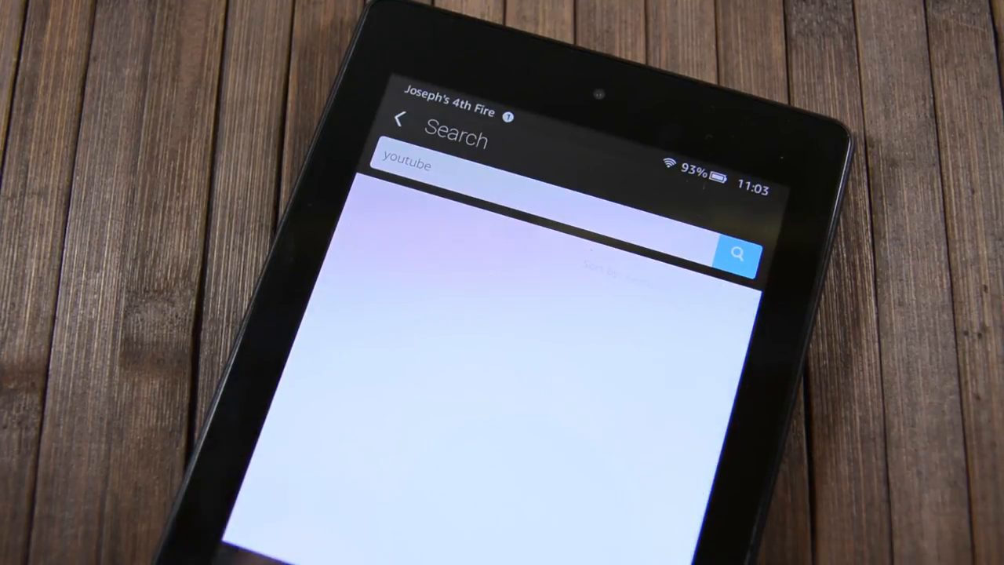
pyautogui.click(735, 254)
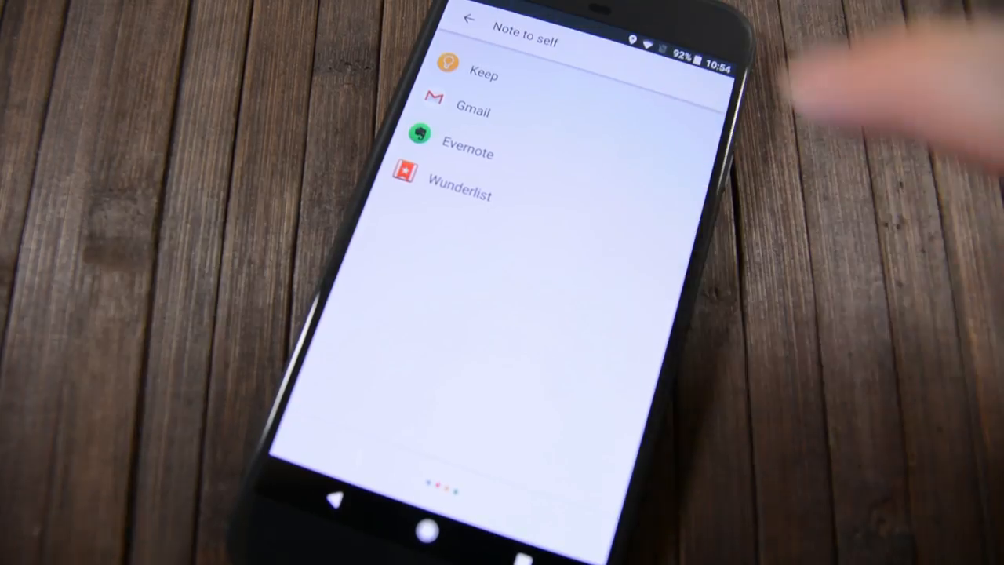
# Submit 'give me directions from cleveland to las vegas' in Cortana and scroll the results
pyautogui.click(484, 75)
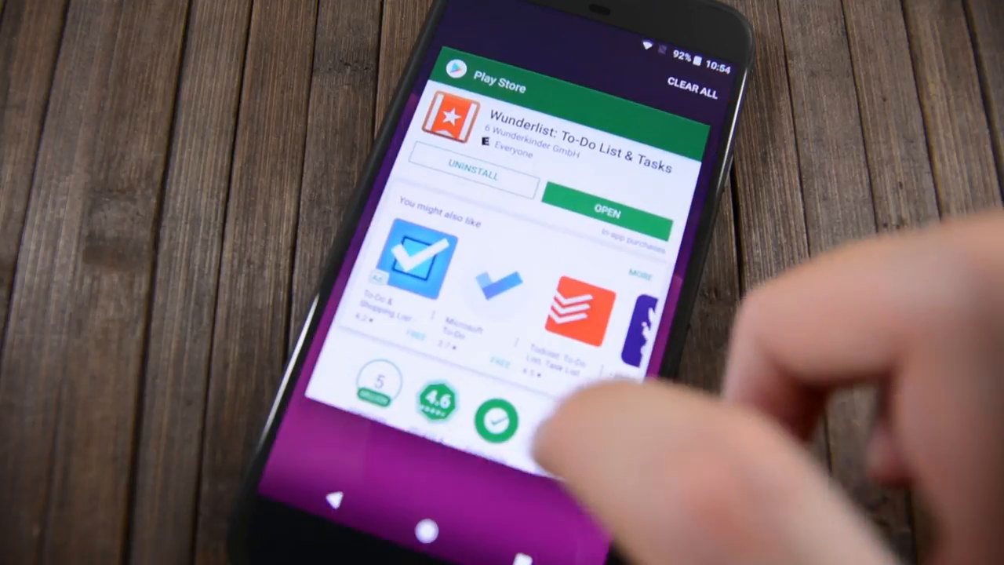
pyautogui.click(333, 501)
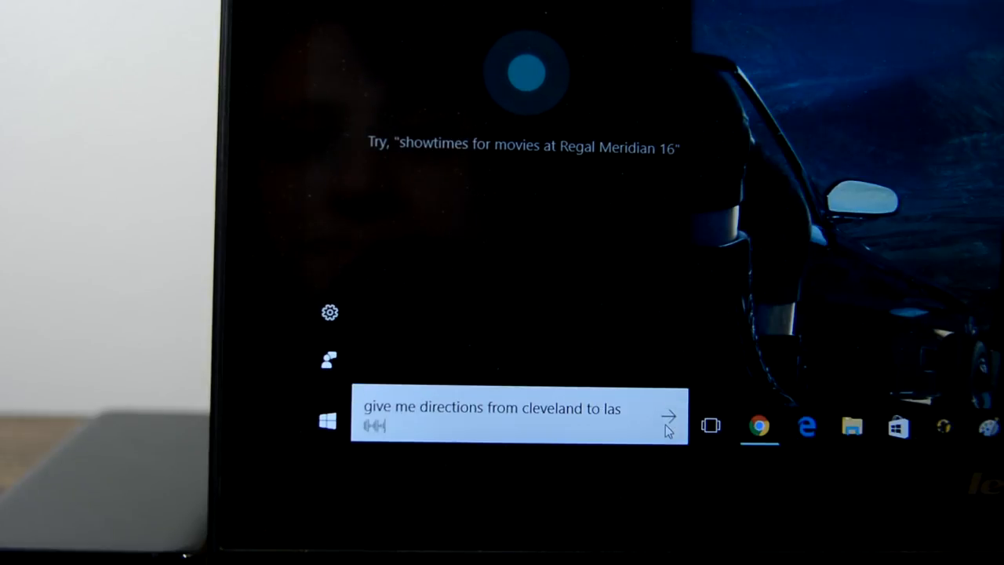
pyautogui.write('vegas')
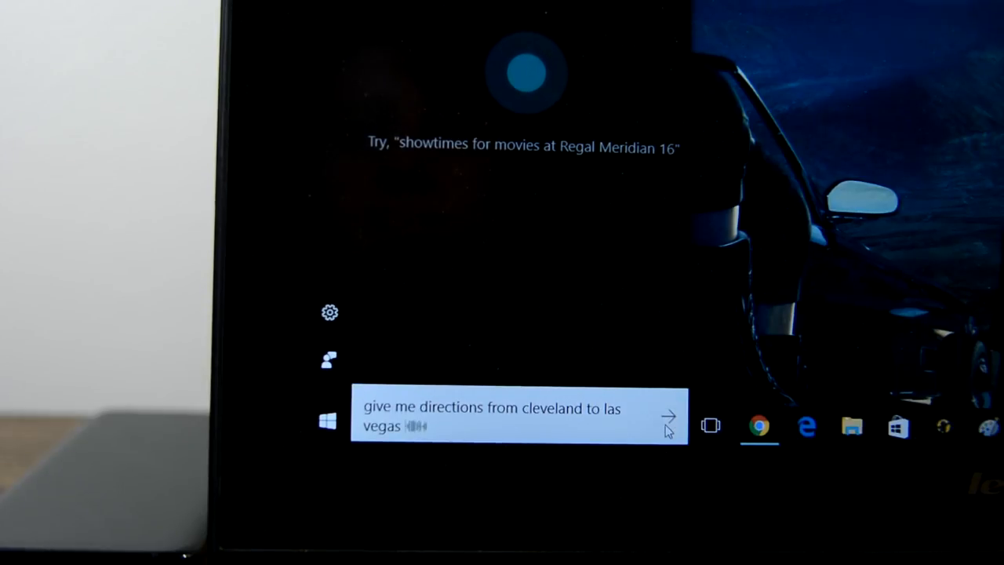
pyautogui.click(668, 416)
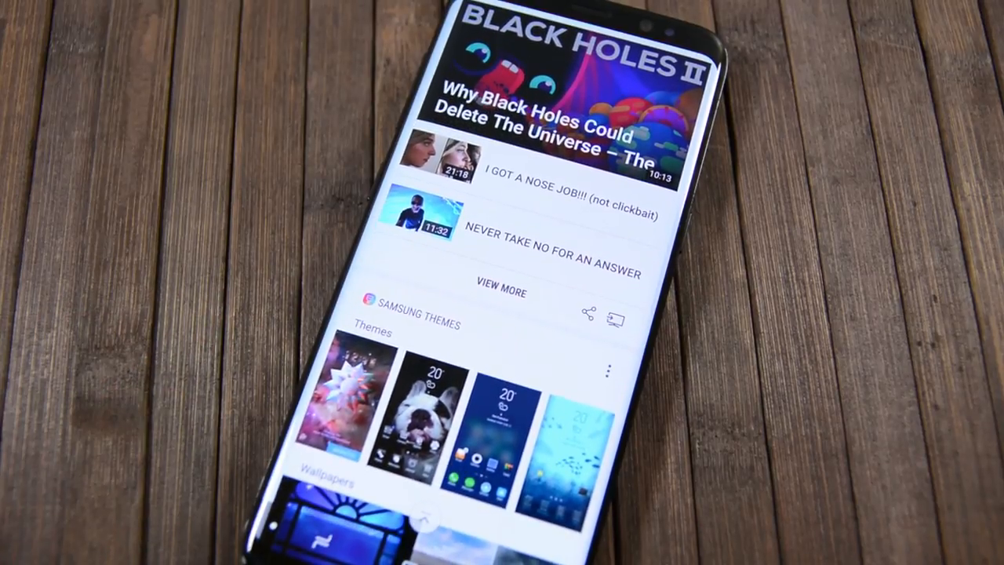
pyautogui.scroll(-3)
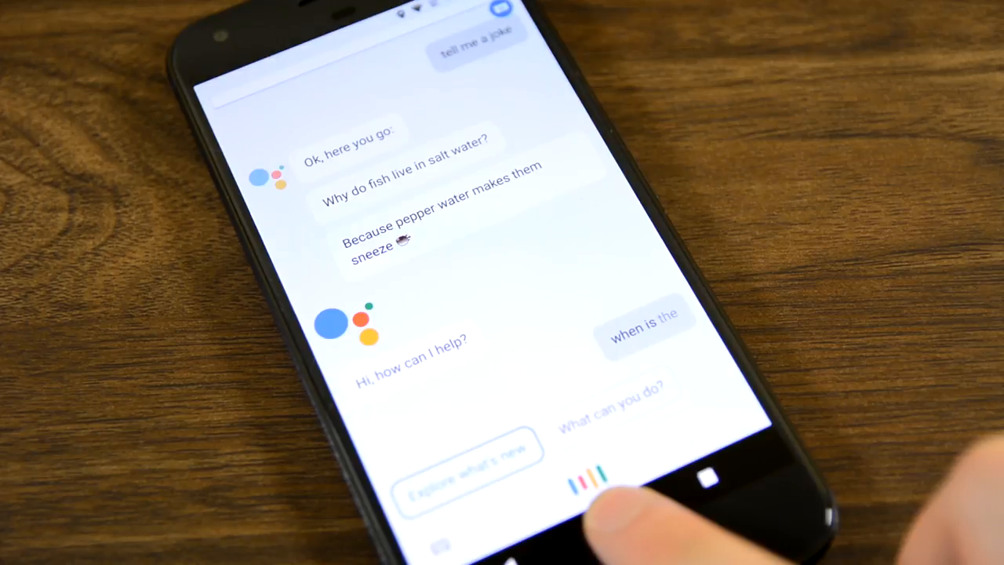
# Ask Google Assistant, then Cortana, 'when is the next solar eclipse'
pyautogui.click(596, 478)
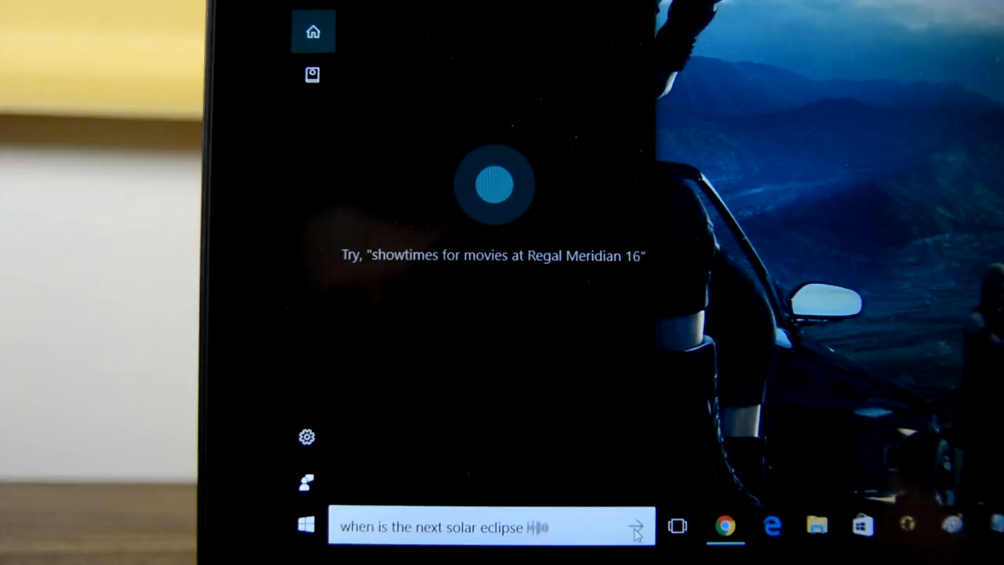
pyautogui.click(635, 526)
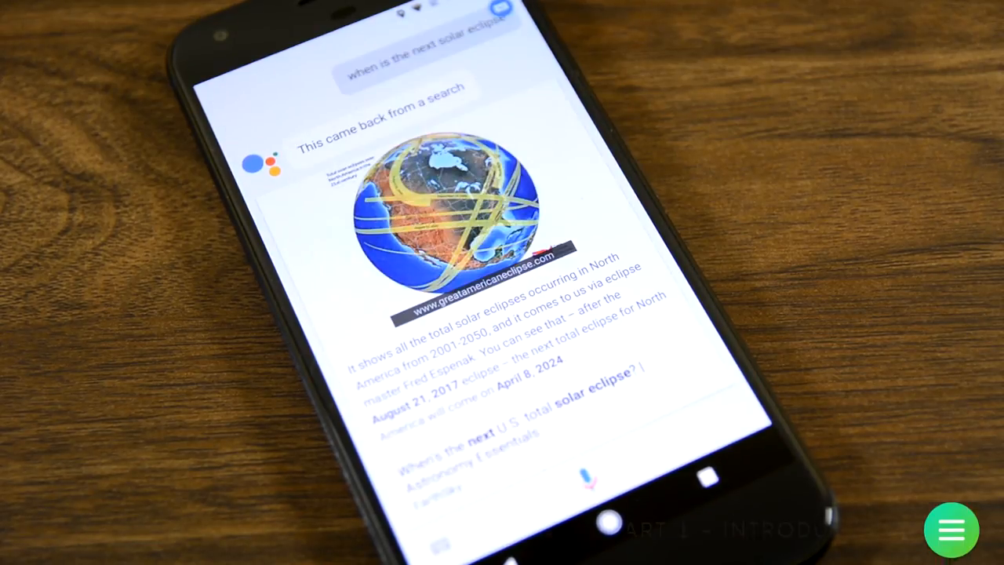
pyautogui.click(951, 528)
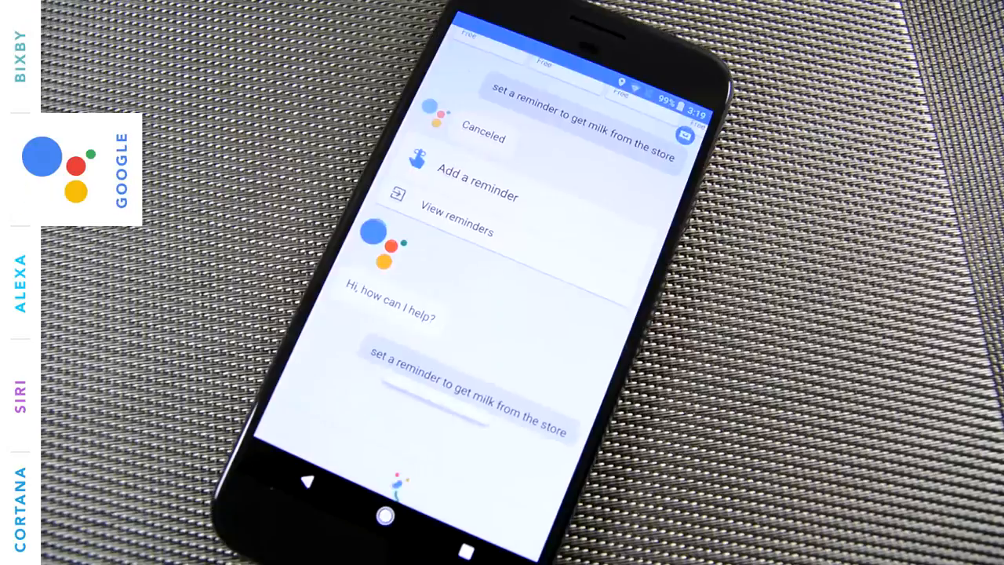
# Add and save the 'get milk from the store' reminder for tomorrow at 12:00 PM
pyautogui.click(477, 195)
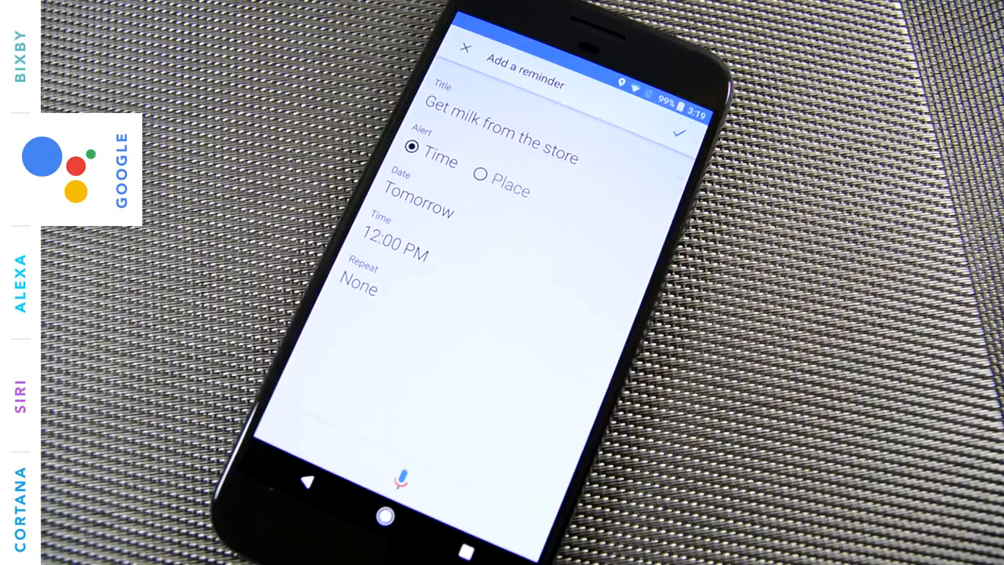
pyautogui.click(395, 478)
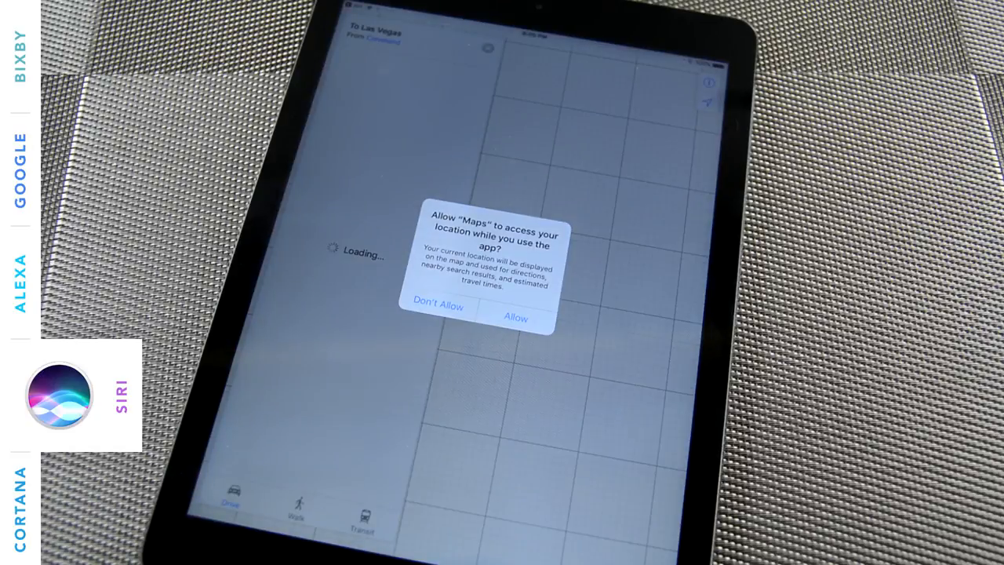
# Allow Maps location access, dismiss Help Improve Maps, and send Cortana the Cleveland–Las Vegas request
pyautogui.click(516, 317)
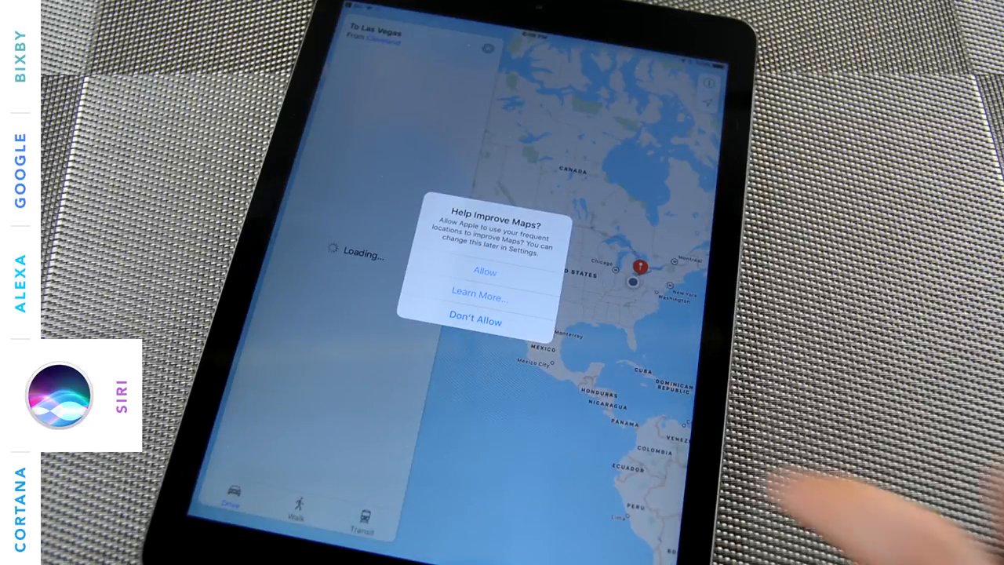
pyautogui.click(485, 272)
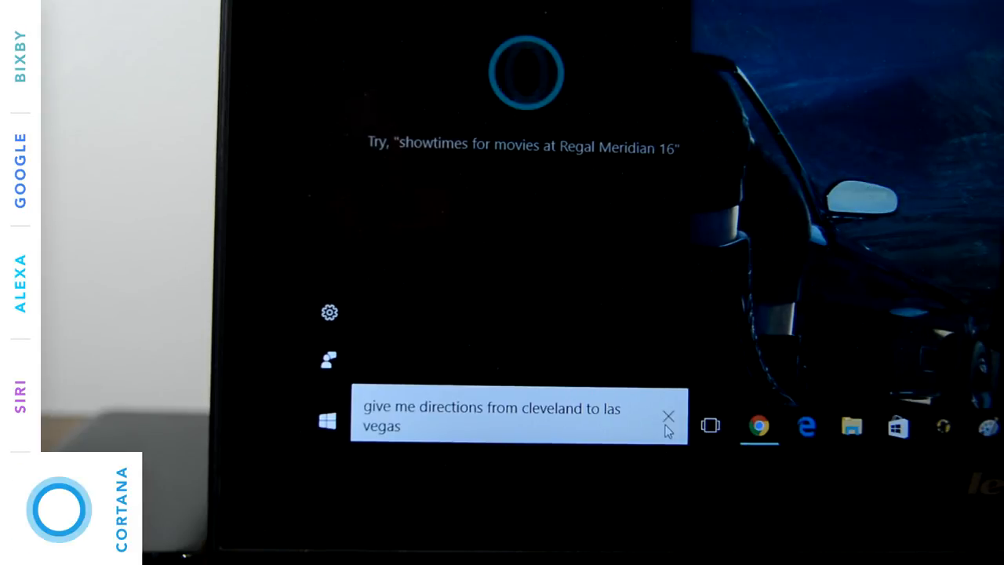
pyautogui.click(668, 424)
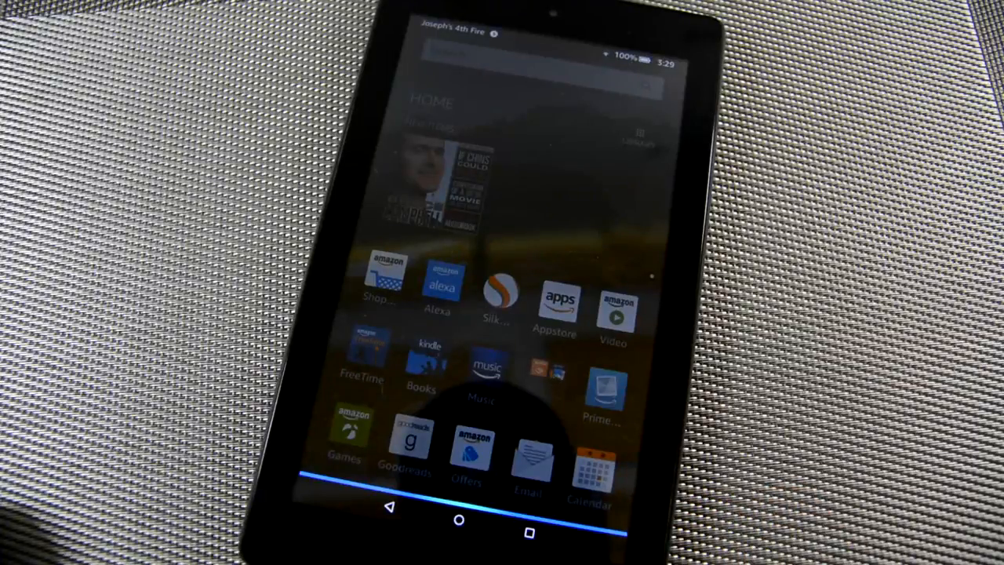
# Ask Alexa on the Fire tablet for a movie and scroll the 'Time' video results
pyautogui.click(495, 296)
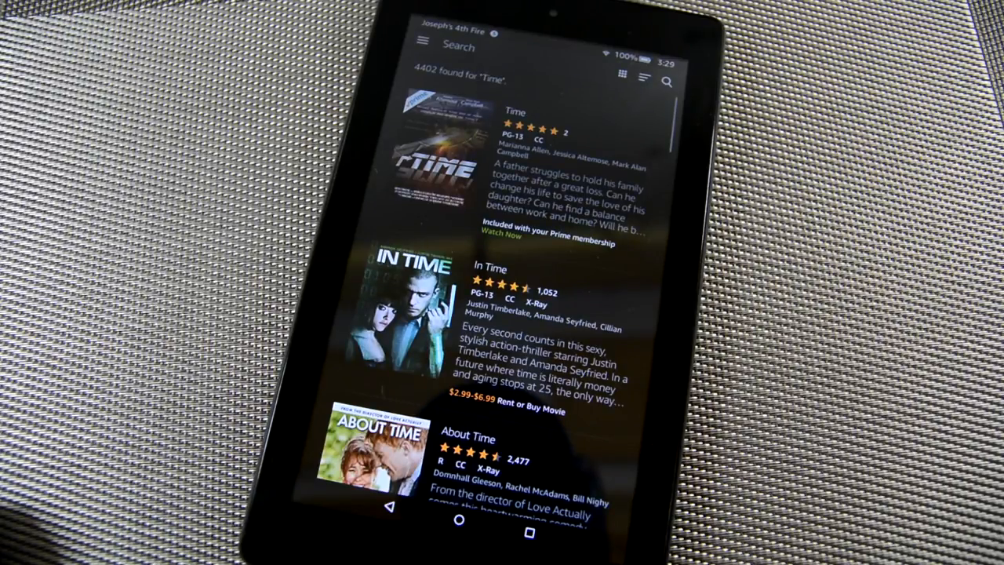
pyautogui.scroll(-3)
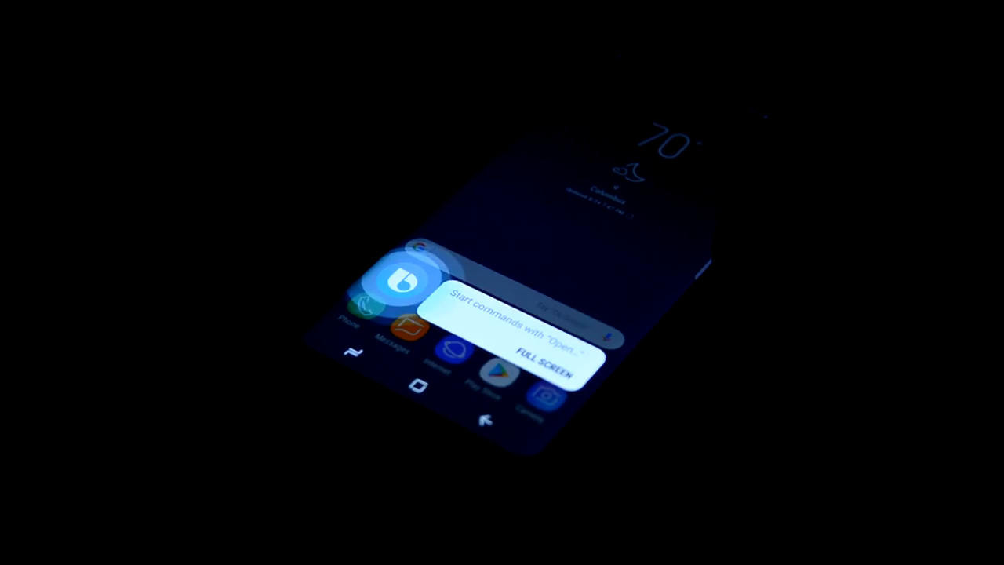
# Say 'Bixby turn on lights' while holding the Bixby key
pyautogui.write('Bixby turn on lights')
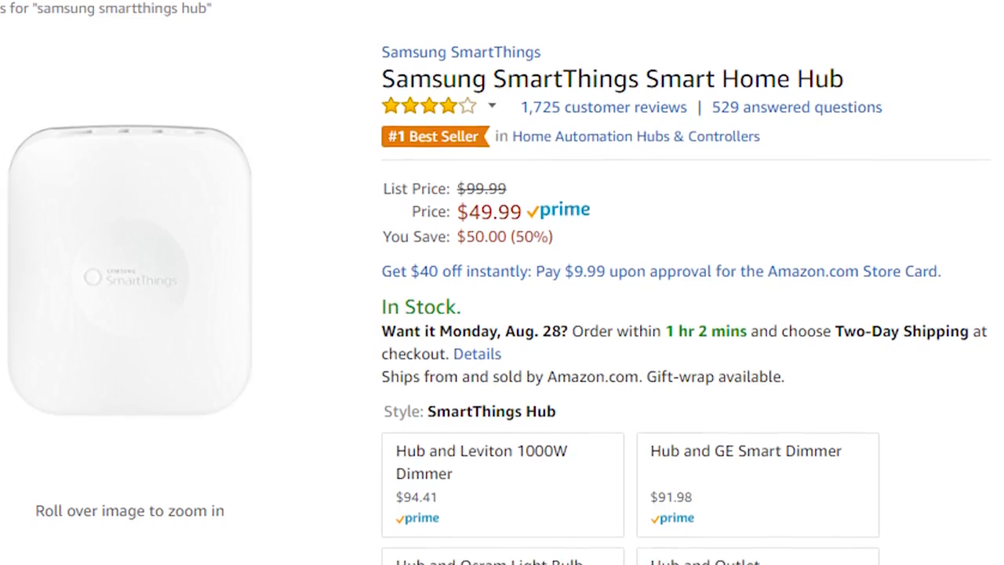
# Scroll the $49.99 Samsung SmartThings Hub Amazon listing, then view Huetro for Hue
pyautogui.scroll(-3)
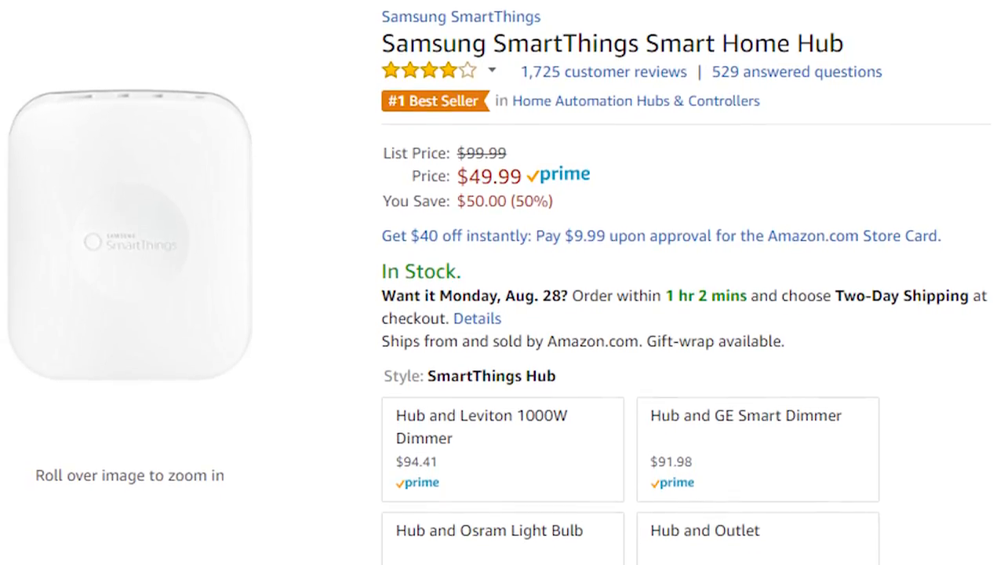
pyautogui.scroll(-3)
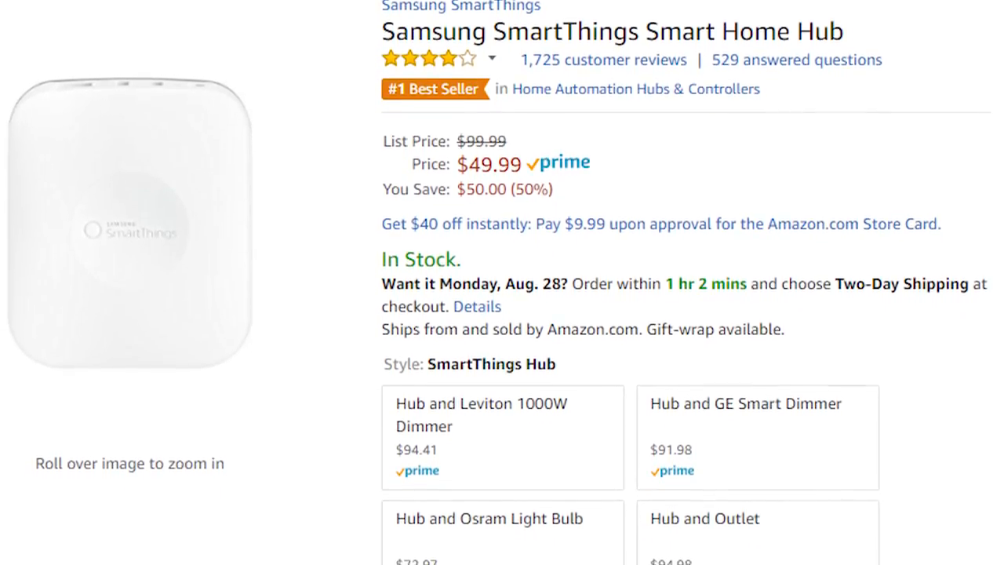
pyautogui.scroll(-3)
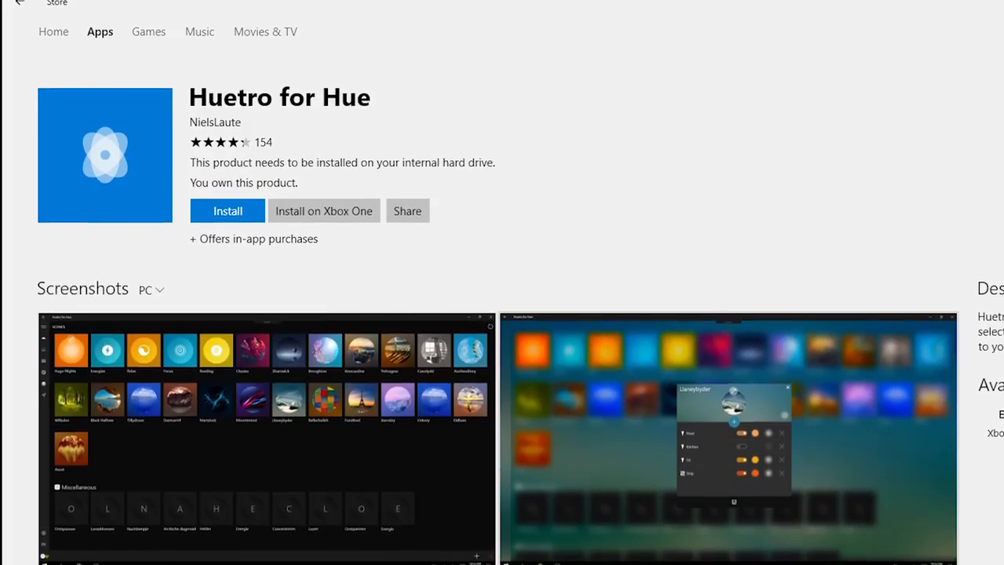
pyautogui.scroll(-3)
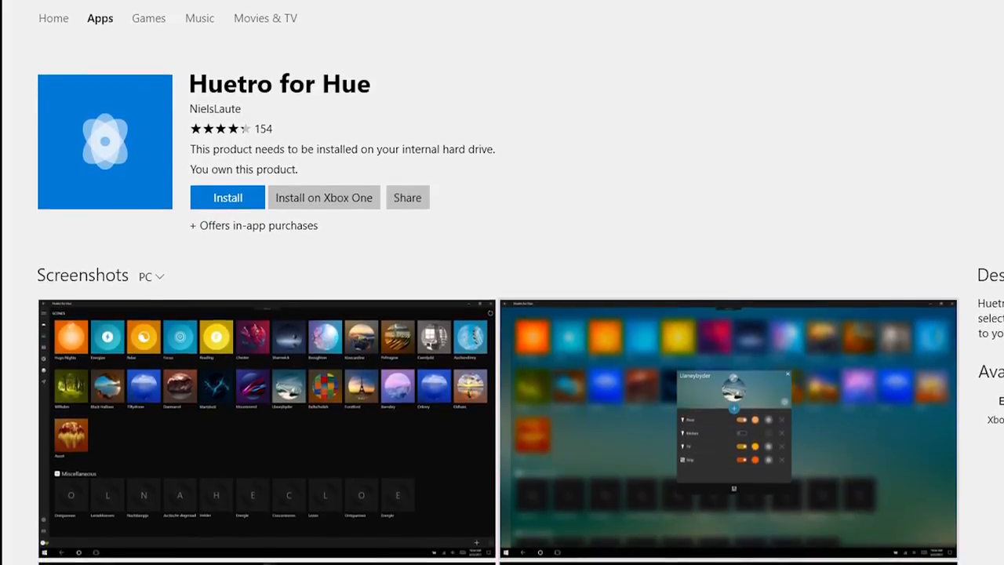
pyautogui.scroll(-3)
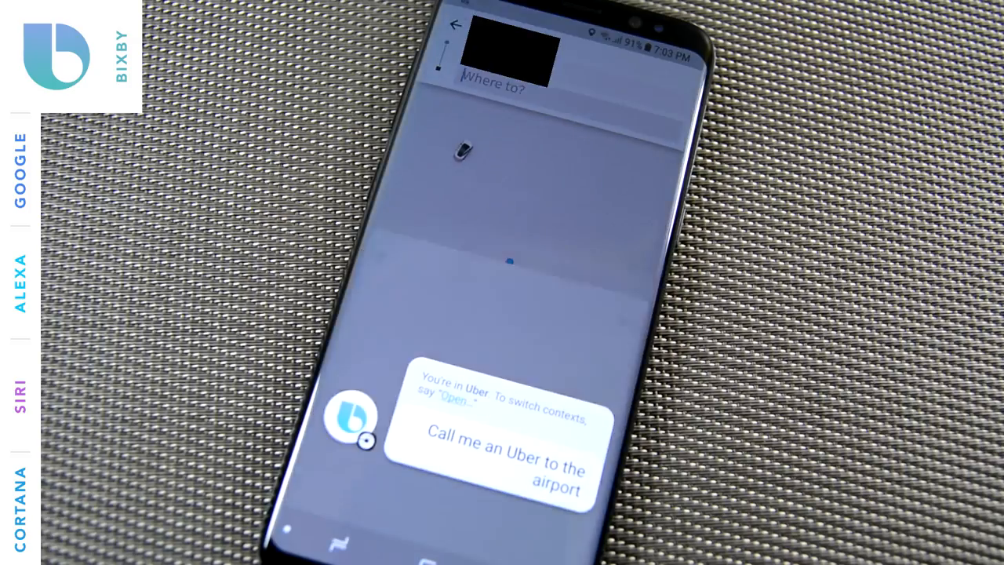
# Ask Bixby for an Uber to the airport, reaching Uber's destination map
pyautogui.click(494, 85)
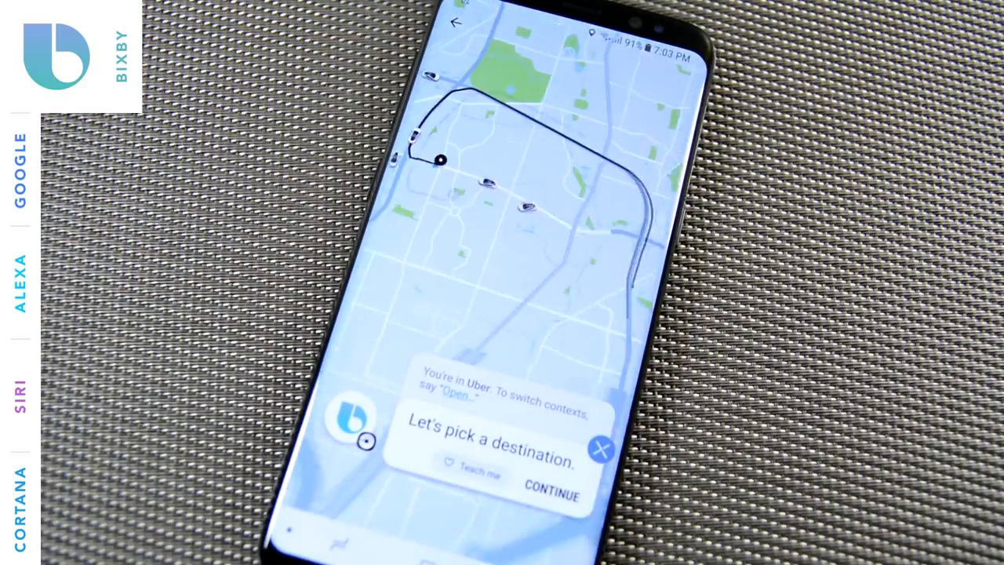
pyautogui.click(551, 494)
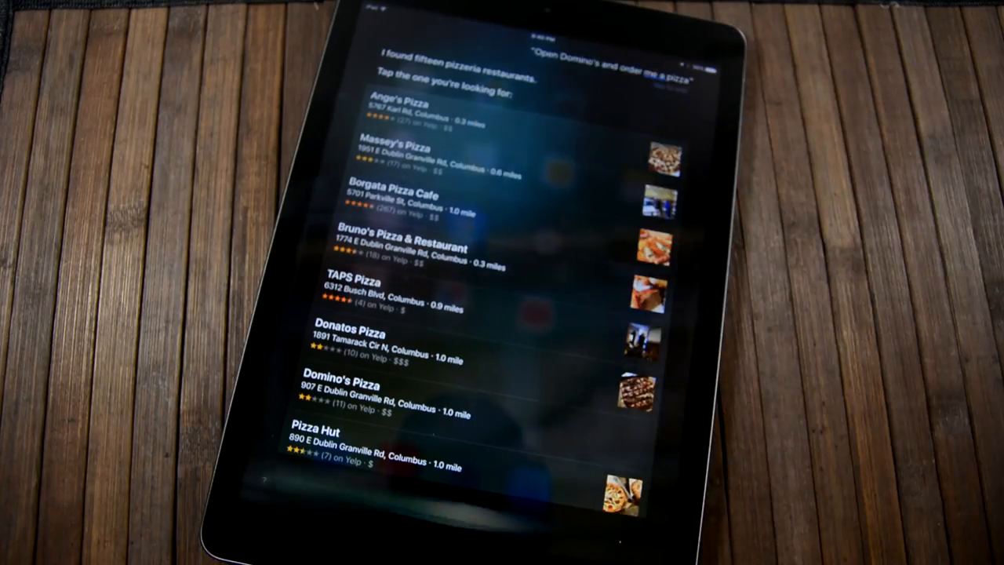
# Ask Siri on the iPad to open Domino's and order a pizza, getting fifteen nearby pizzerias
pyautogui.click(400, 106)
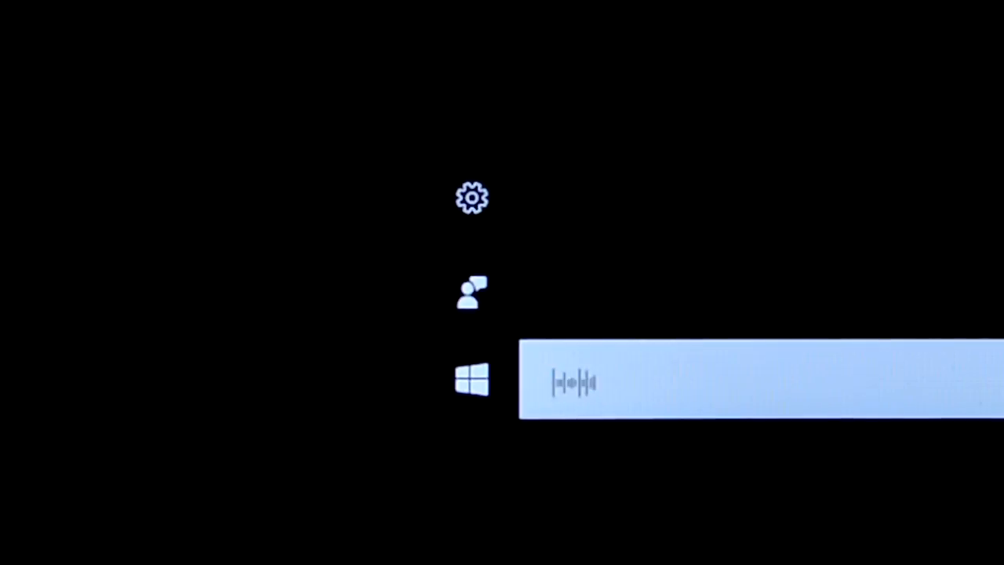
pyautogui.write('turn on all')
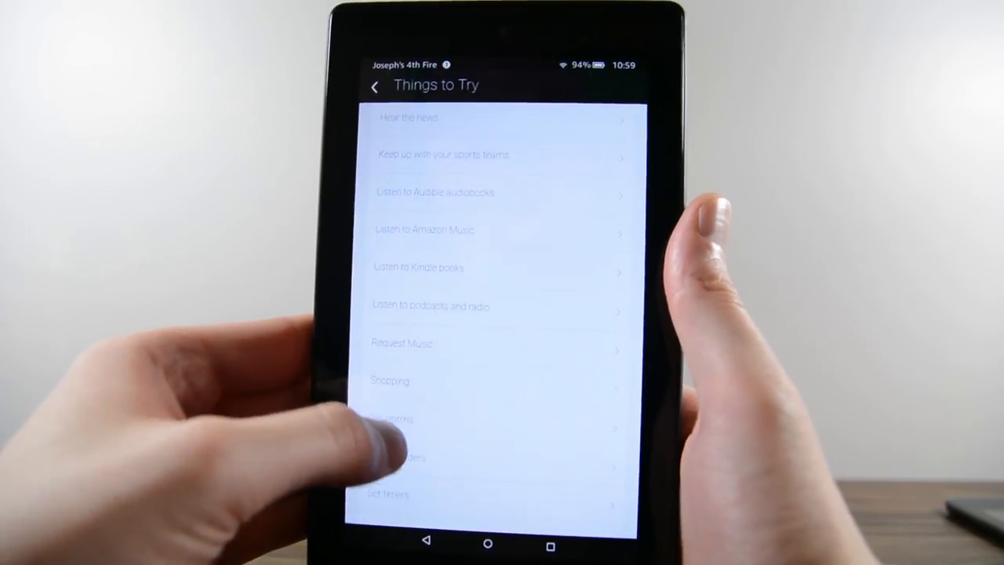
pyautogui.scroll(-3)
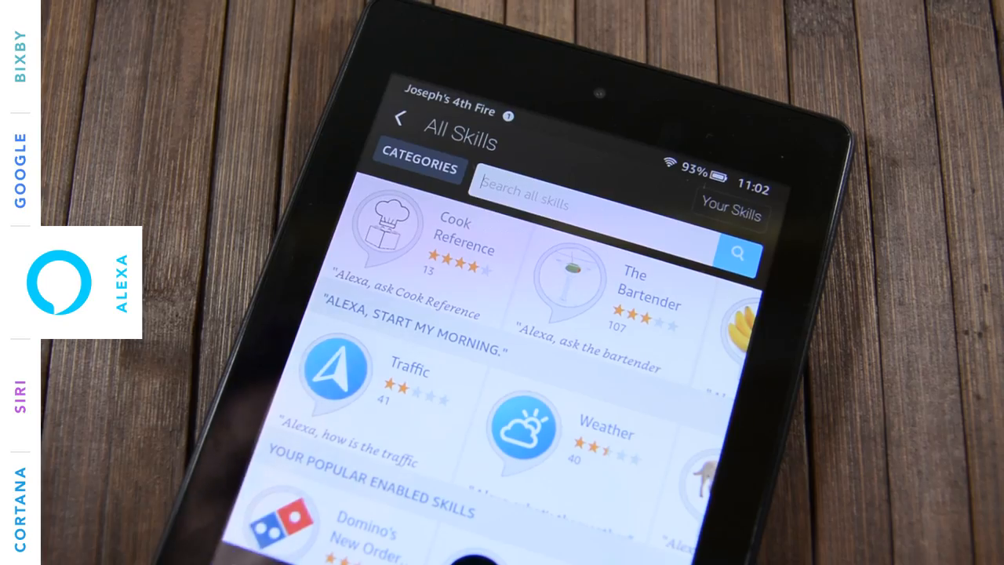
# Search Alexa skills for 'youtube' and go back from Fitness-thirty to All Skills
pyautogui.write('yol')
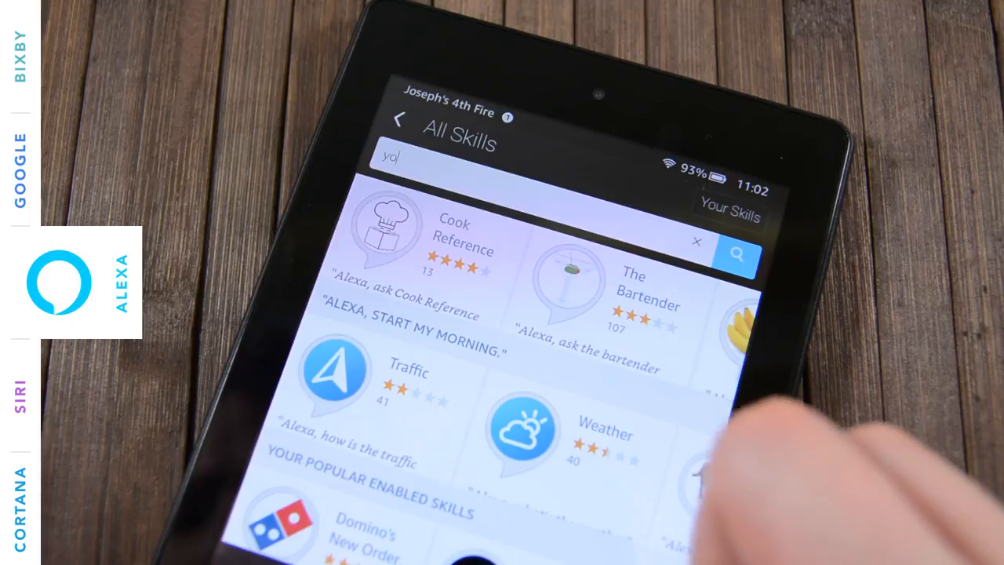
pyautogui.write('youtube')
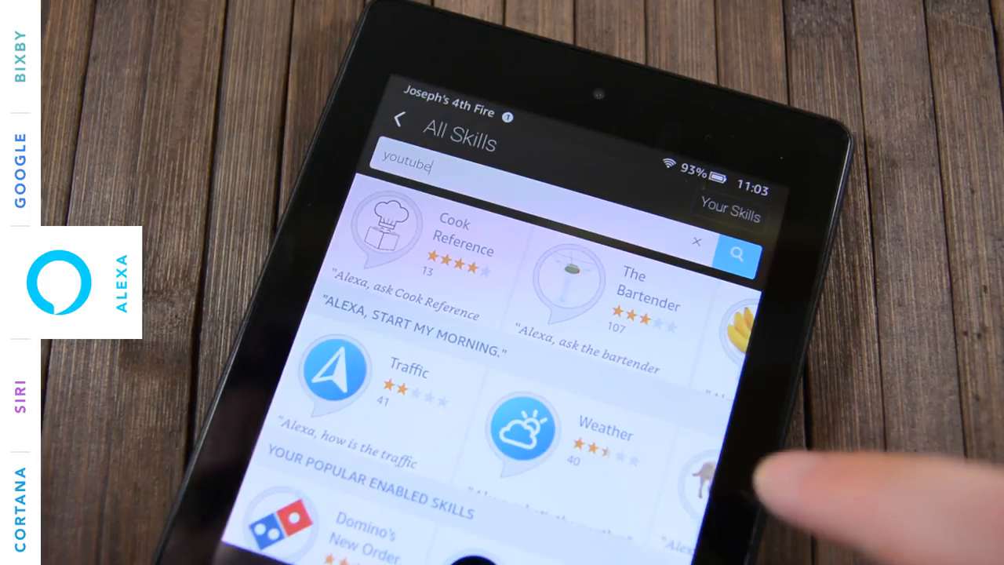
pyautogui.click(735, 253)
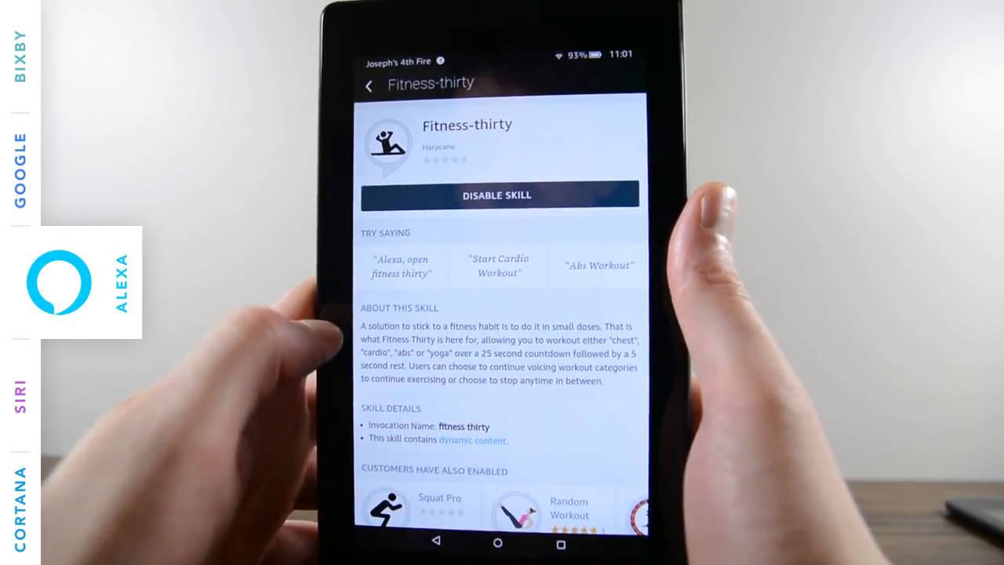
pyautogui.click(365, 85)
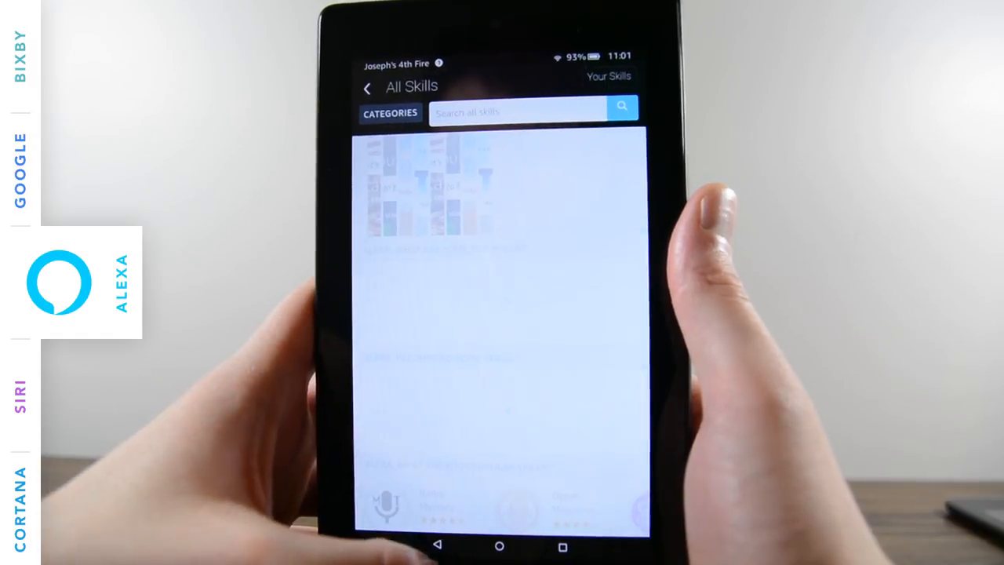
pyautogui.click(365, 86)
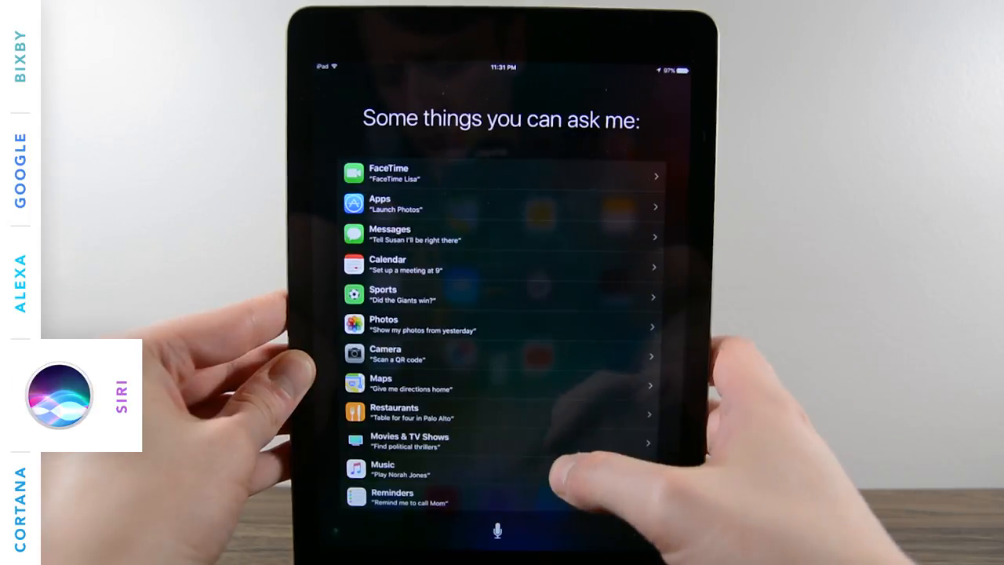
# Scroll Siri's 'Some things you can ask me' list from FaceTime down to Notes
pyautogui.scroll(-3)
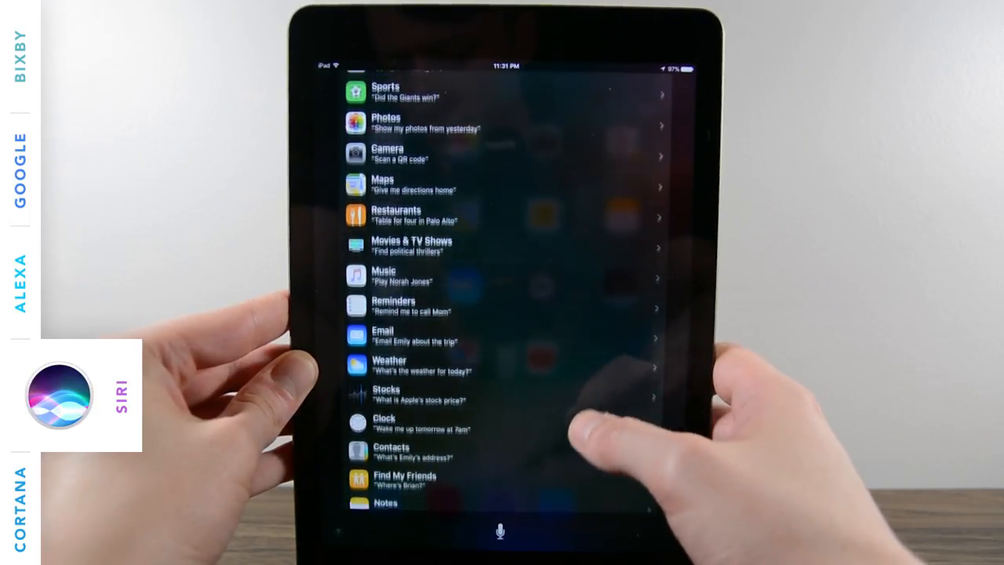
pyautogui.scroll(-3)
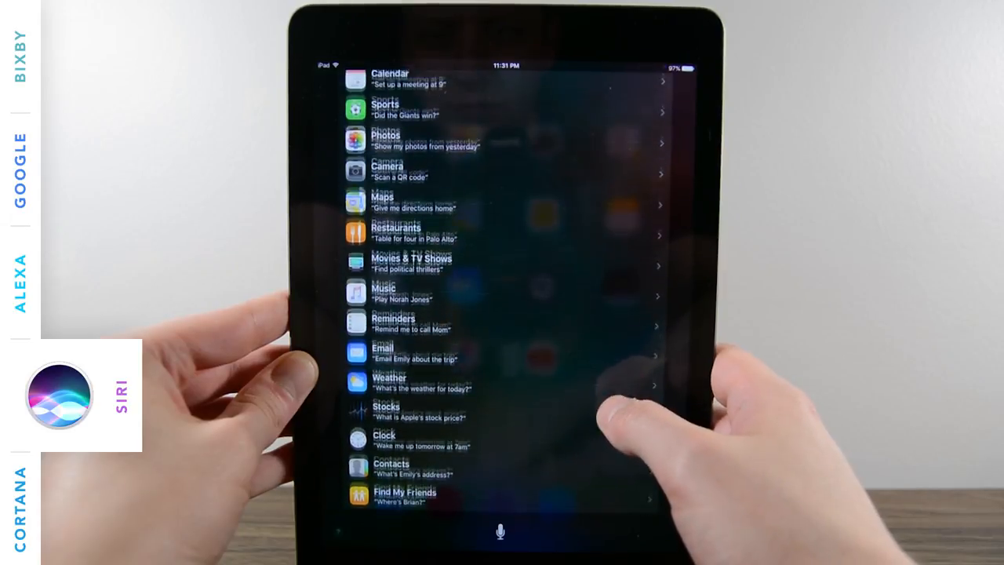
pyautogui.click(383, 293)
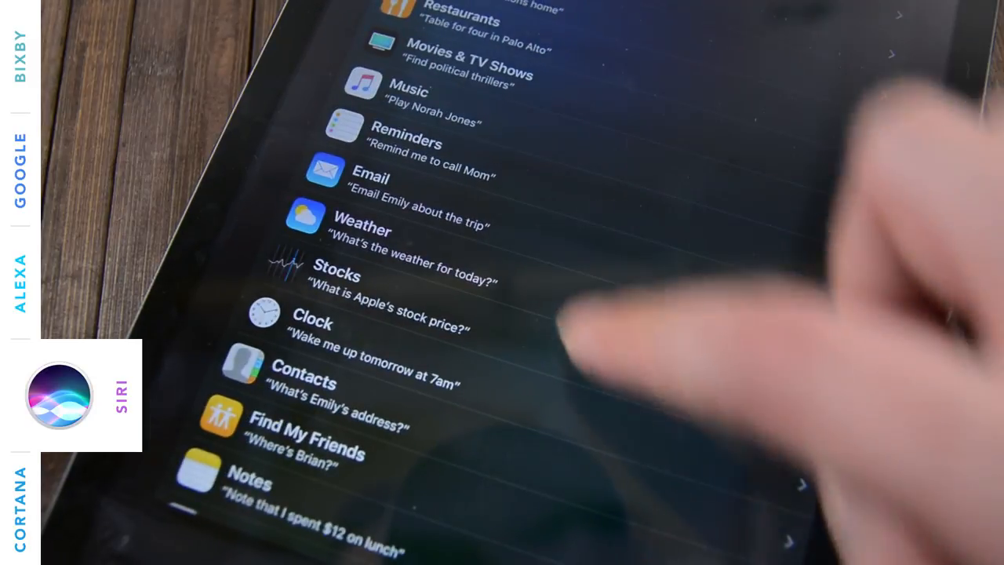
pyautogui.scroll(-3)
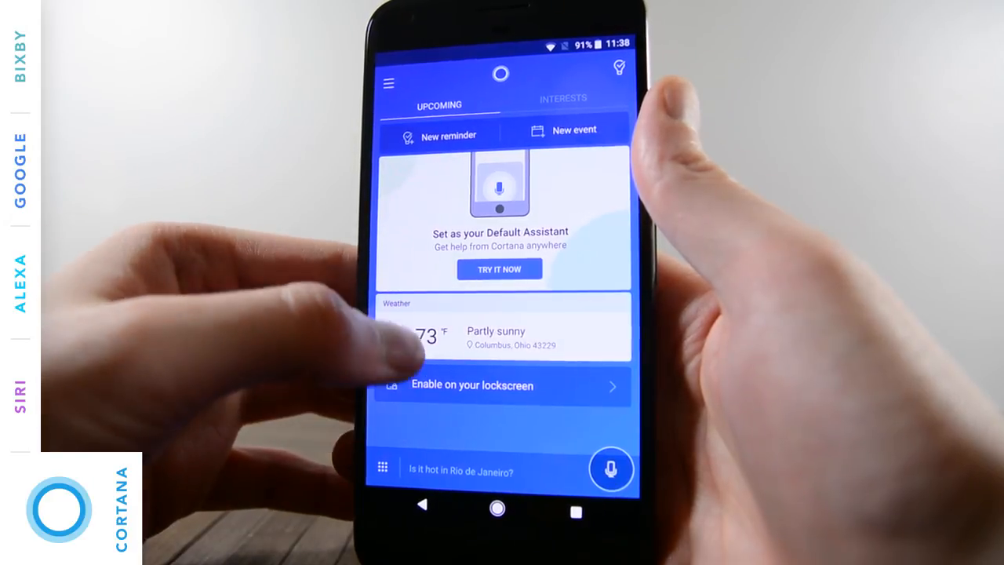
# Switch Cortana to the Interests feed and view Help's example commands list
pyautogui.click(563, 98)
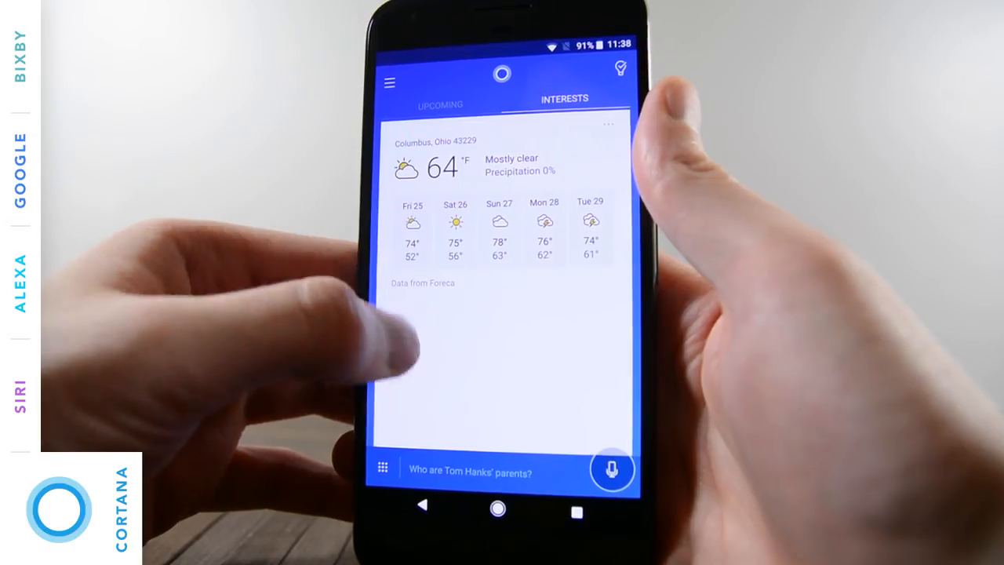
pyautogui.click(611, 470)
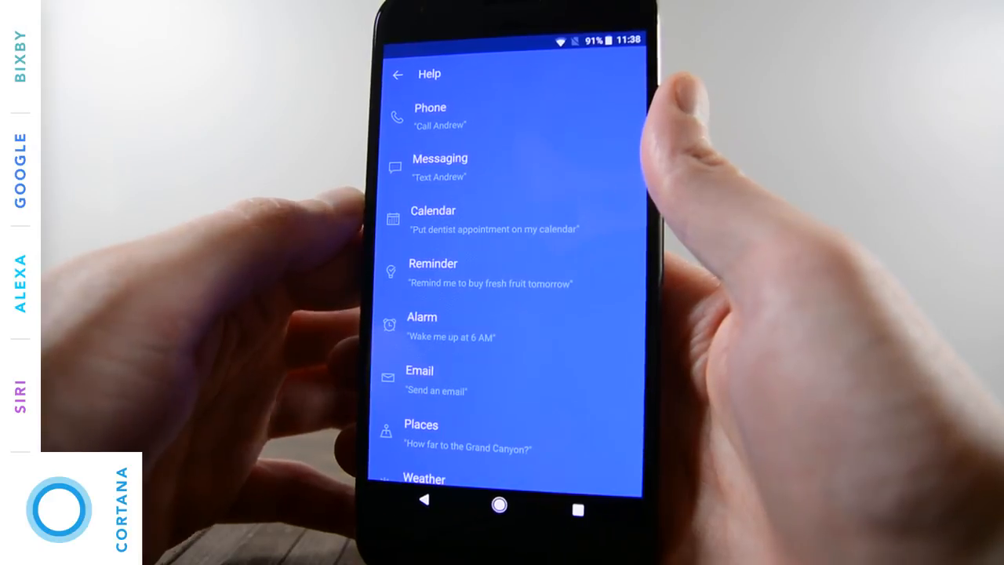
pyautogui.scroll(-3)
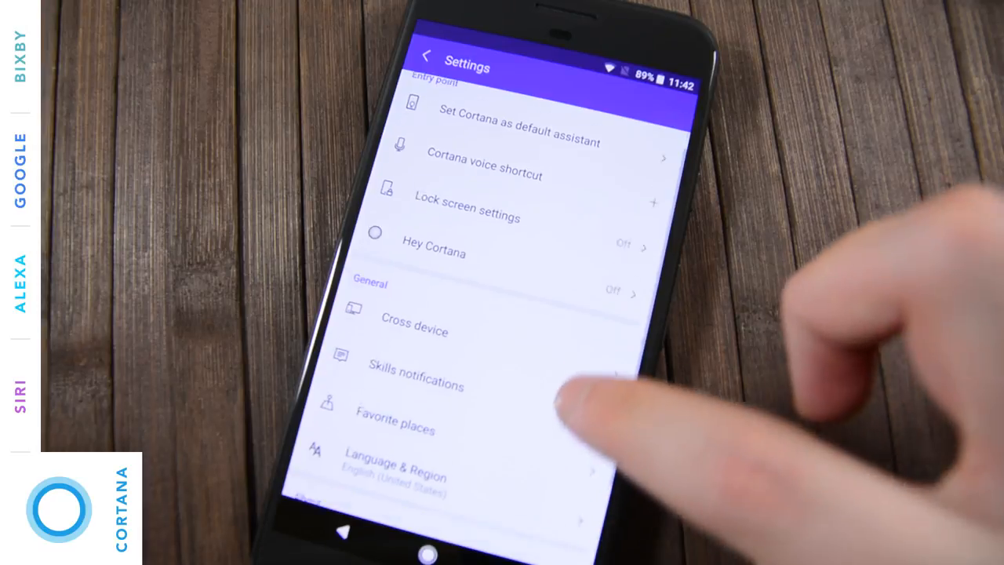
# Open Cortana's Lock screen settings page from its Settings
pyautogui.click(434, 244)
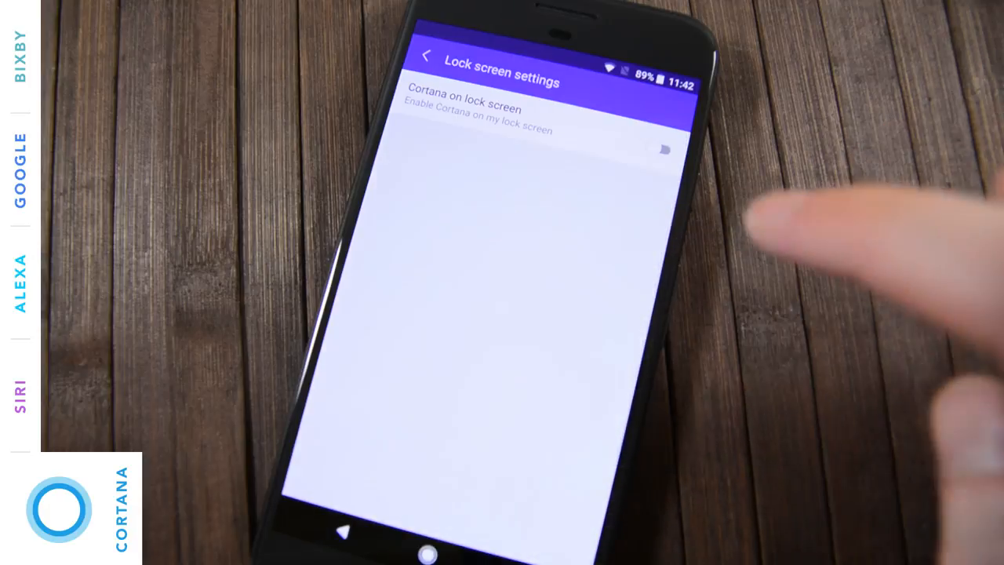
pyautogui.click(426, 57)
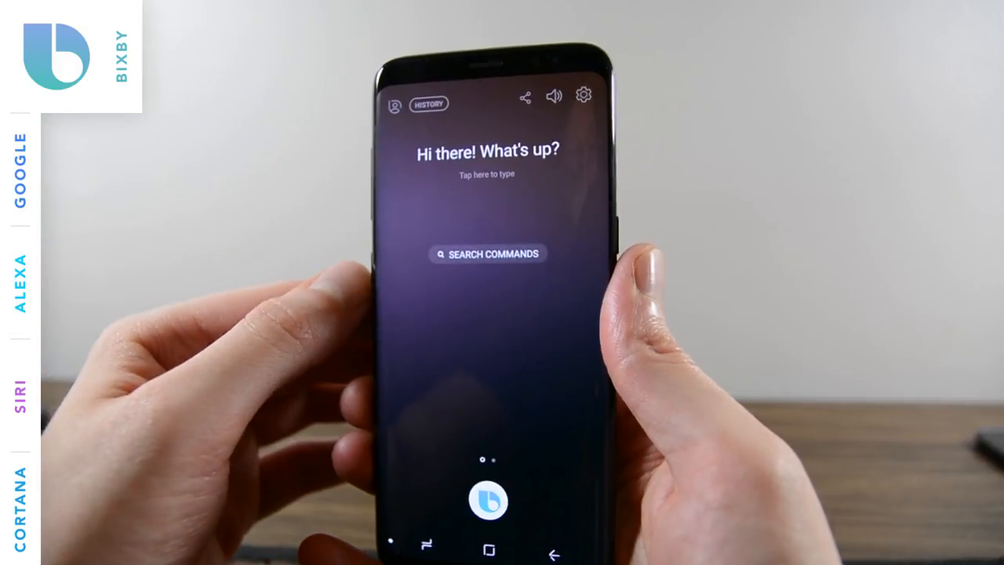
# Open Bixby's SEARCH COMMANDS list, showing suggestions like Uber requests
pyautogui.click(486, 253)
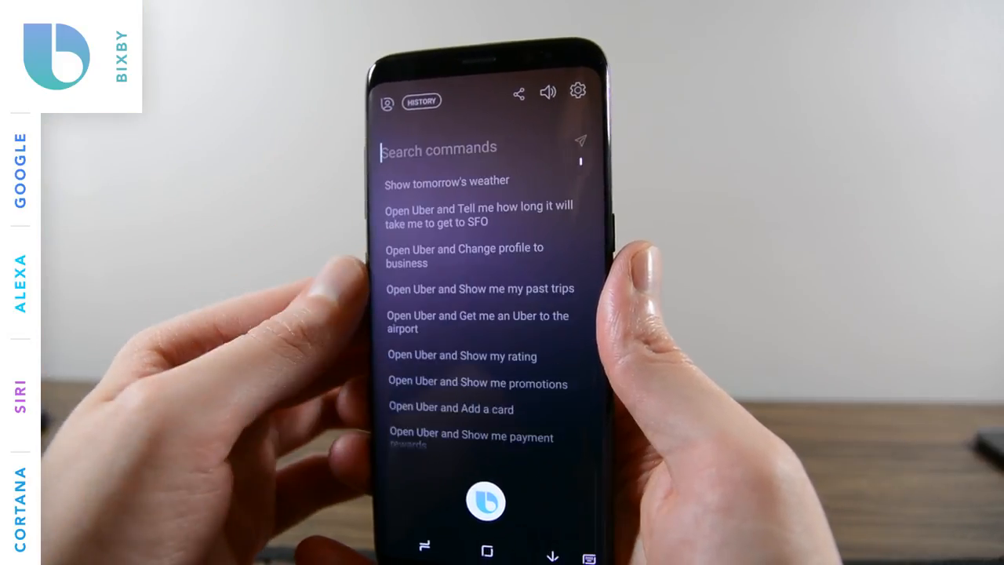